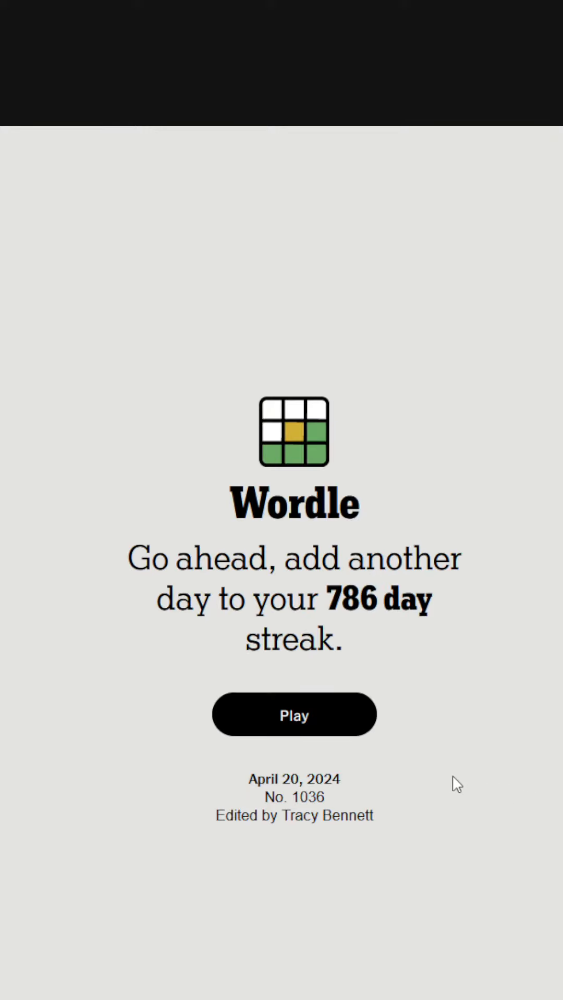
Start today's Wordle puzzle and begin typing the next guess with T.
click(294, 715)
text(XXLIN)
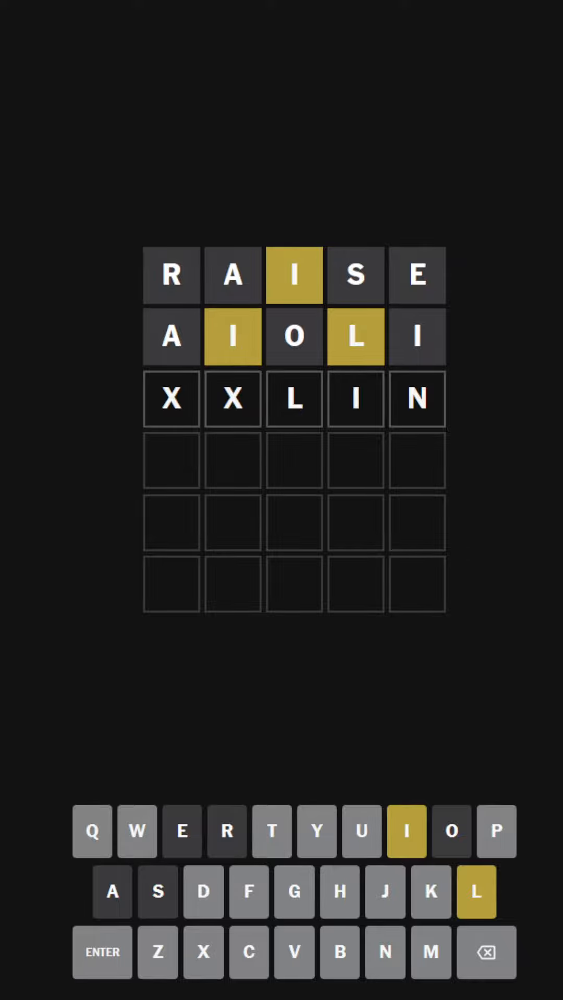
text(TULIP)
click(293, 460)
text(LUCID)
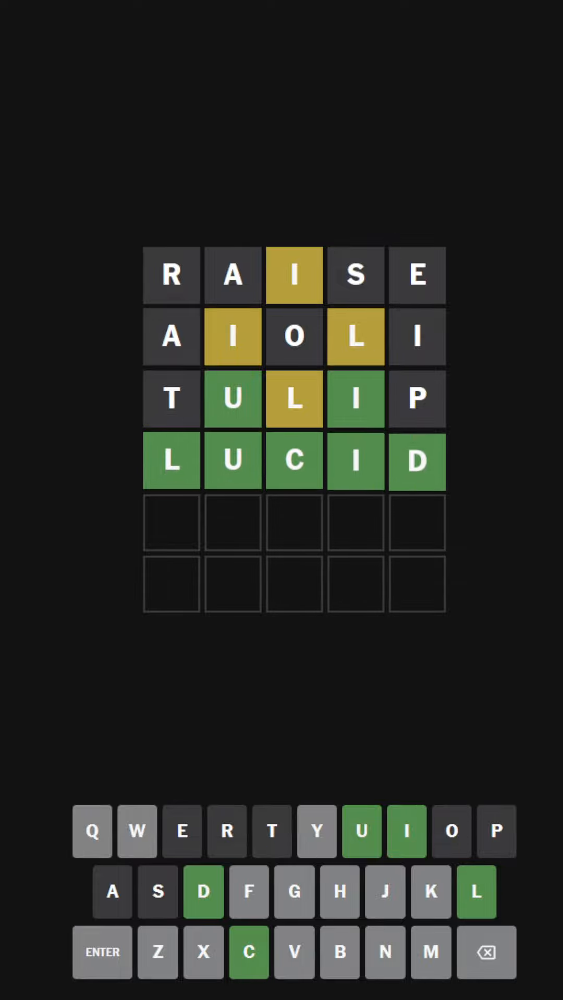
Submit the final guess LUCID to win and show the Congratulations statistics.
key(enter)
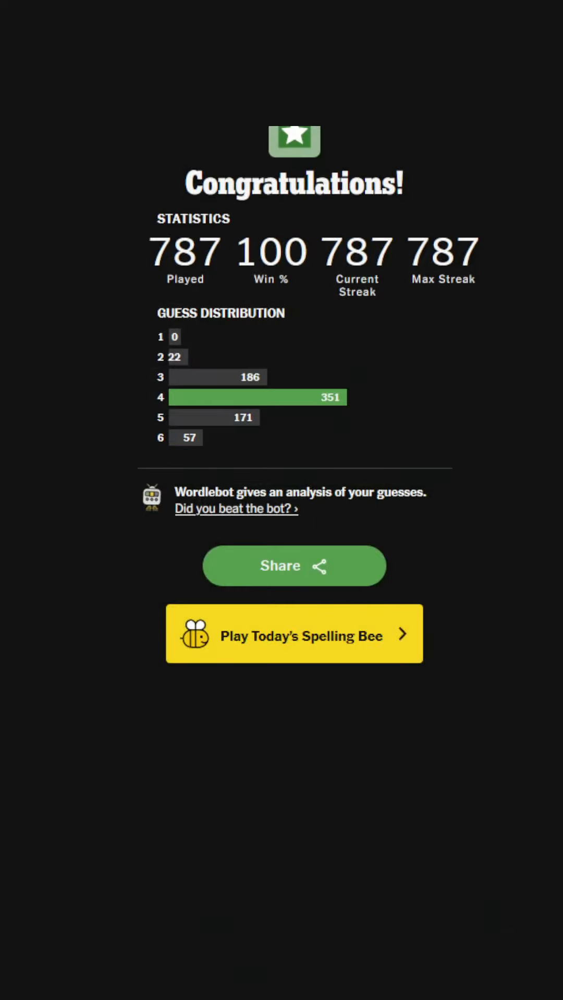